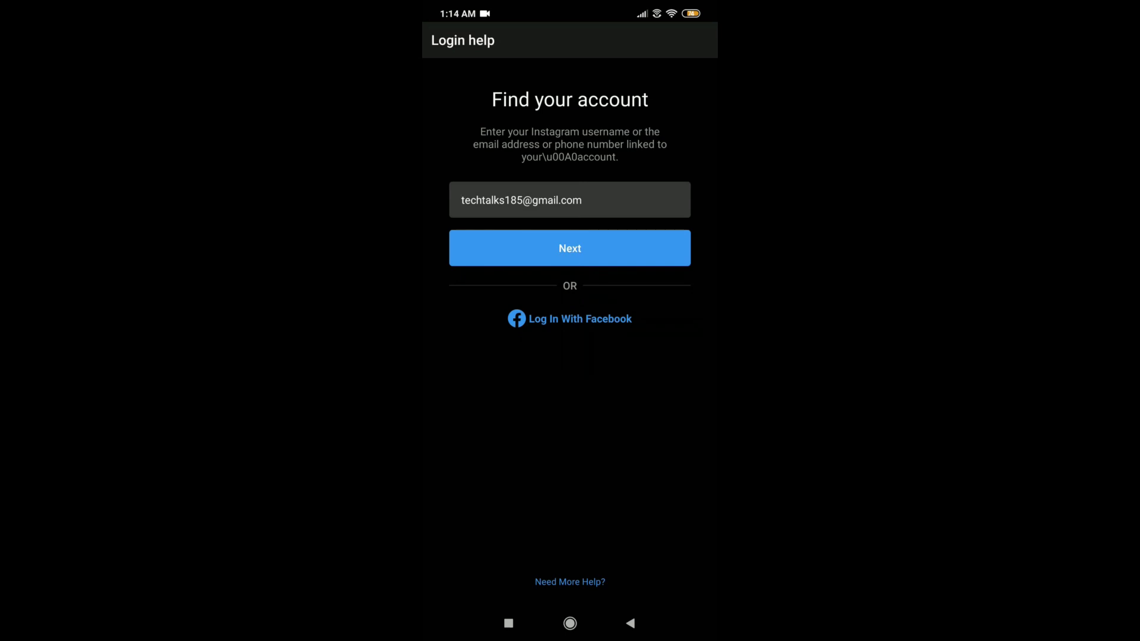
- Search login help for the account by its linked email address
{"action": "left_click", "coordinate": [569, 248]}
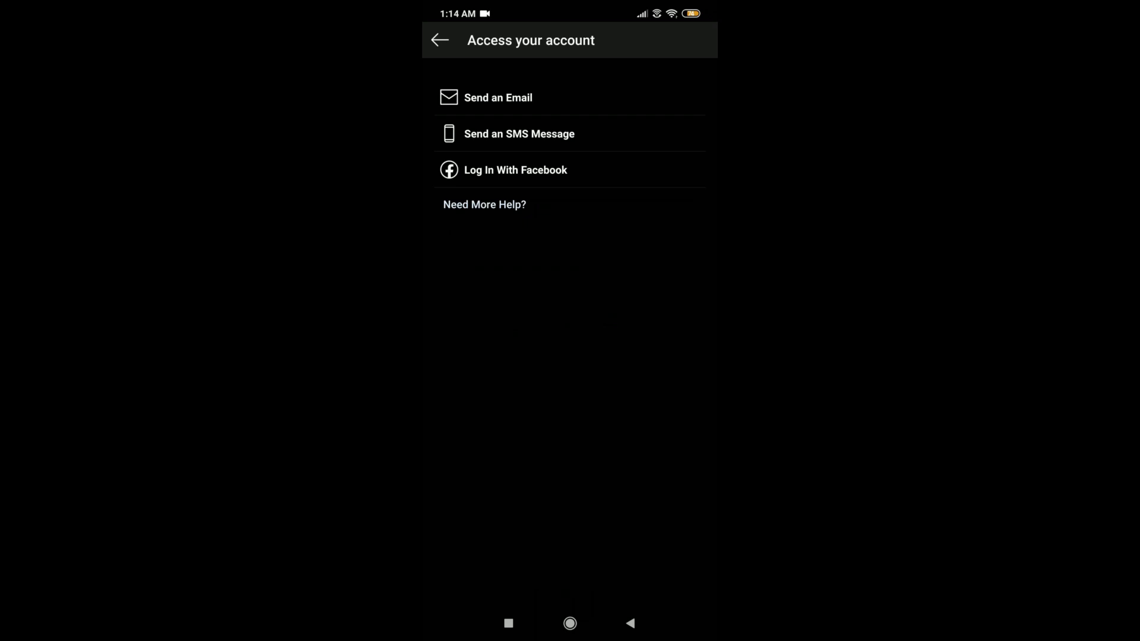
- Request the access link by email, then return to the phone's home screen
{"action": "left_click", "coordinate": [497, 98]}
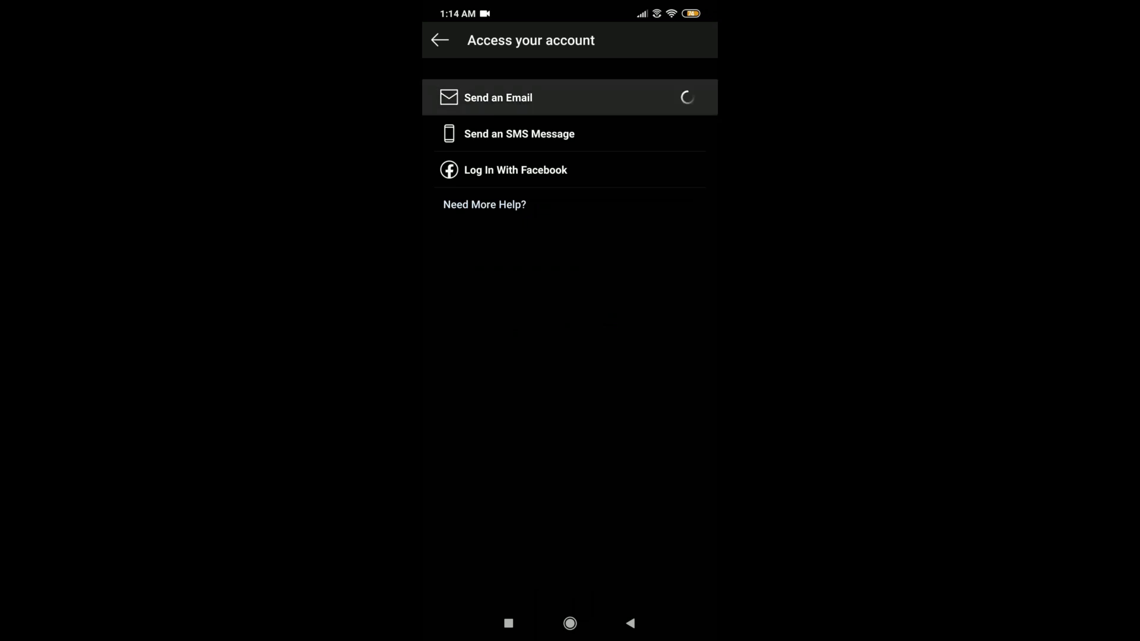
{"action": "left_click", "coordinate": [498, 97]}
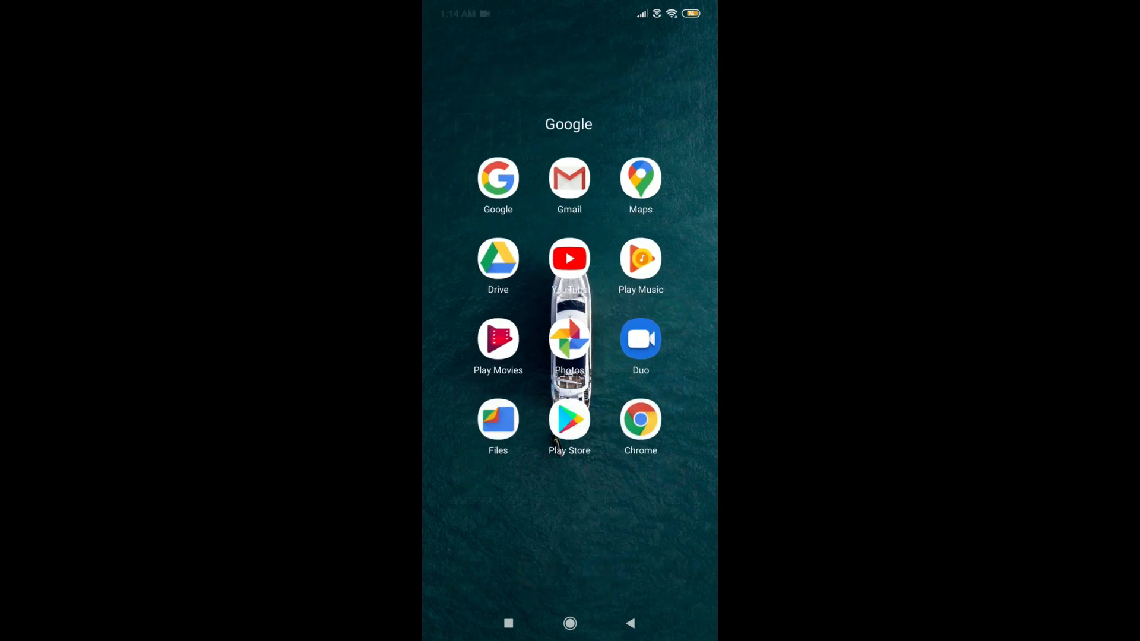
- Switch Gmail to the recovery mailbox and open Instagram's login-link message
{"action": "left_click", "coordinate": [569, 177]}
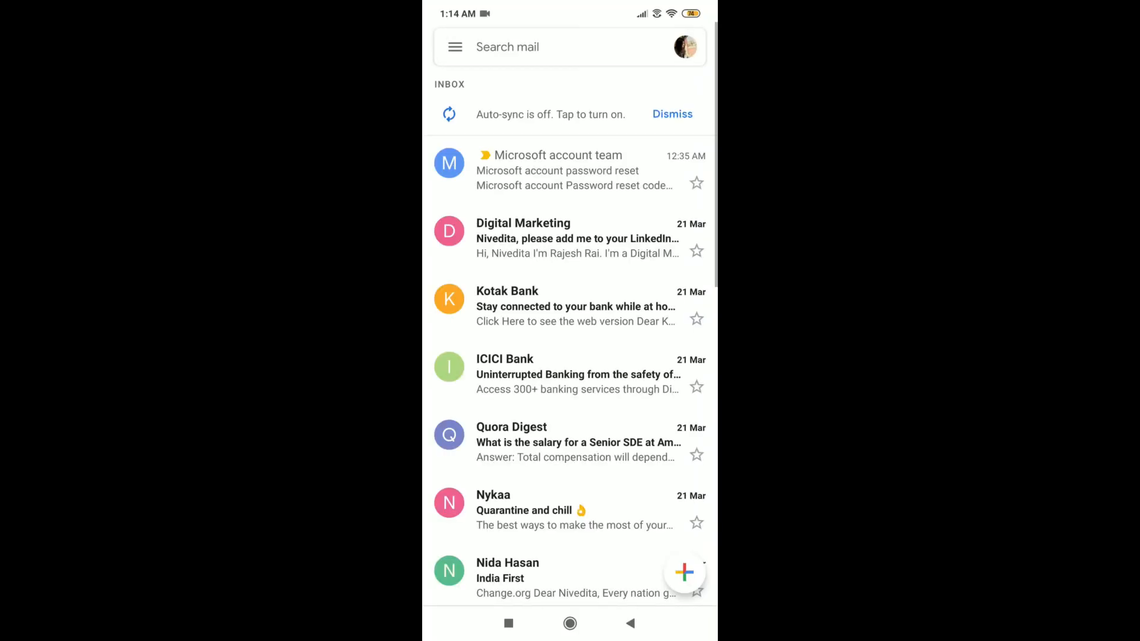
{"action": "left_click", "coordinate": [684, 46]}
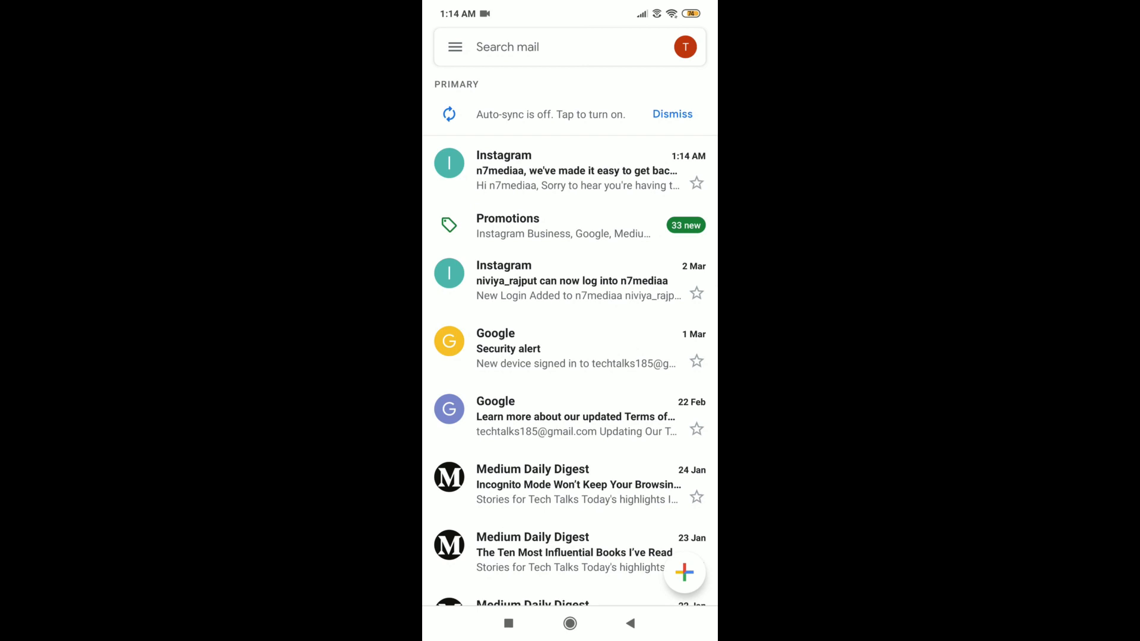
{"action": "left_click", "coordinate": [574, 170]}
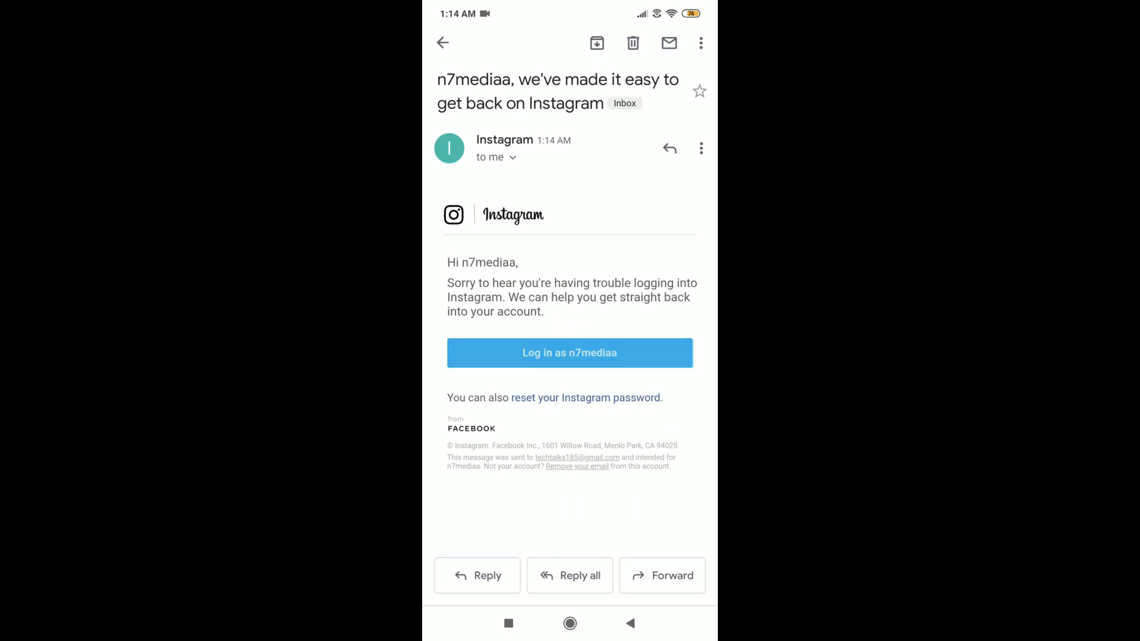
- Follow the 'Log in as' link and open it in Instagram to reach the home feed
{"action": "left_click", "coordinate": [569, 353]}
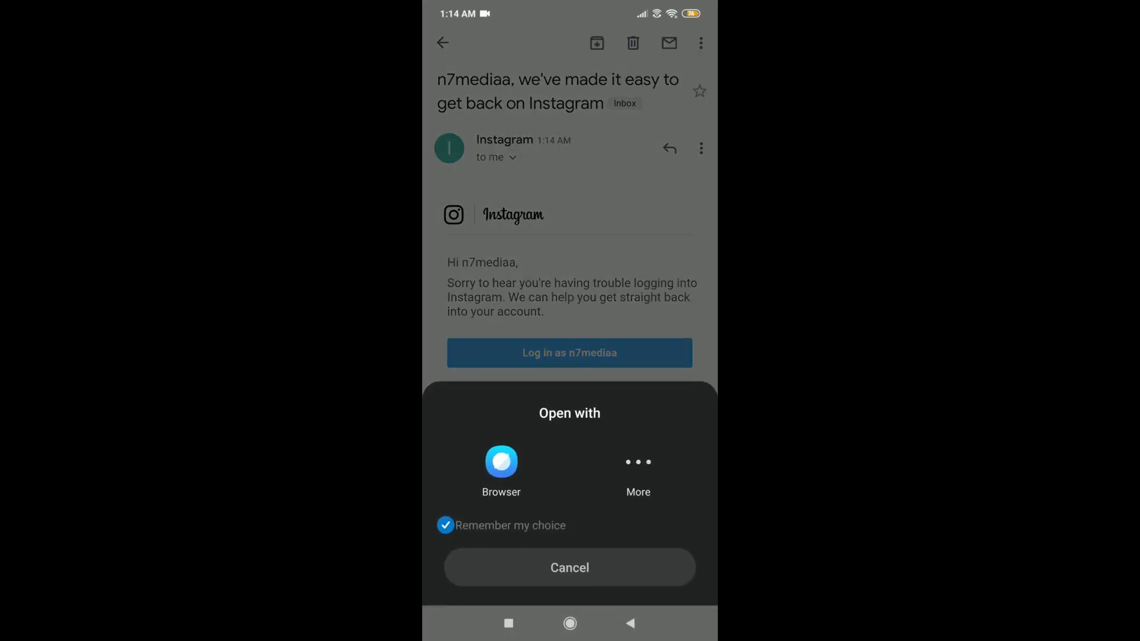
{"action": "left_click", "coordinate": [501, 465]}
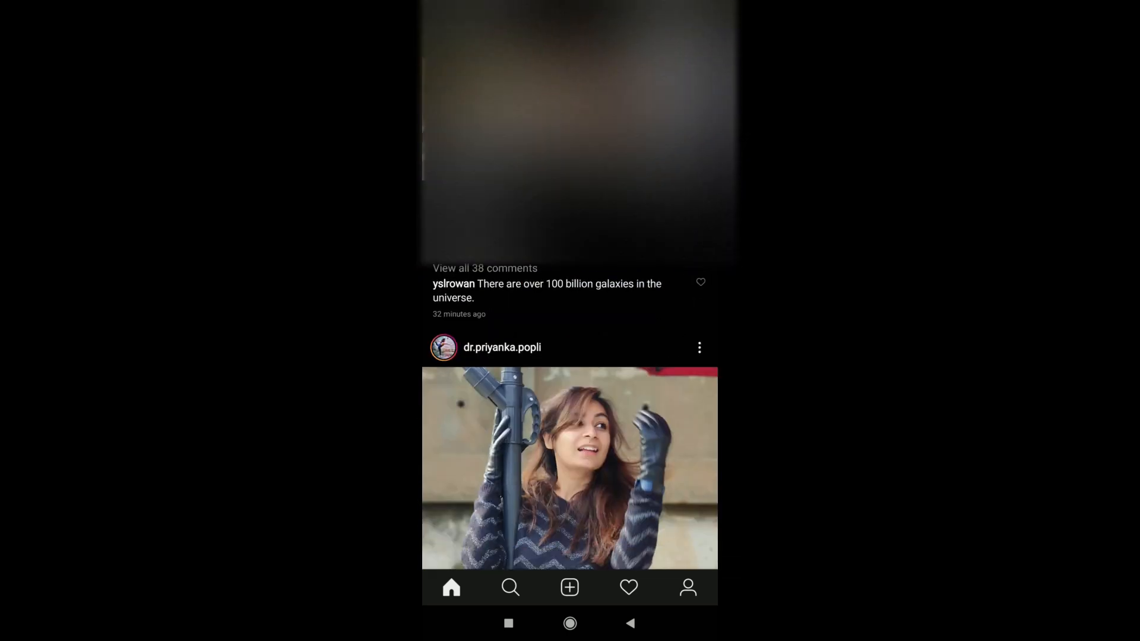